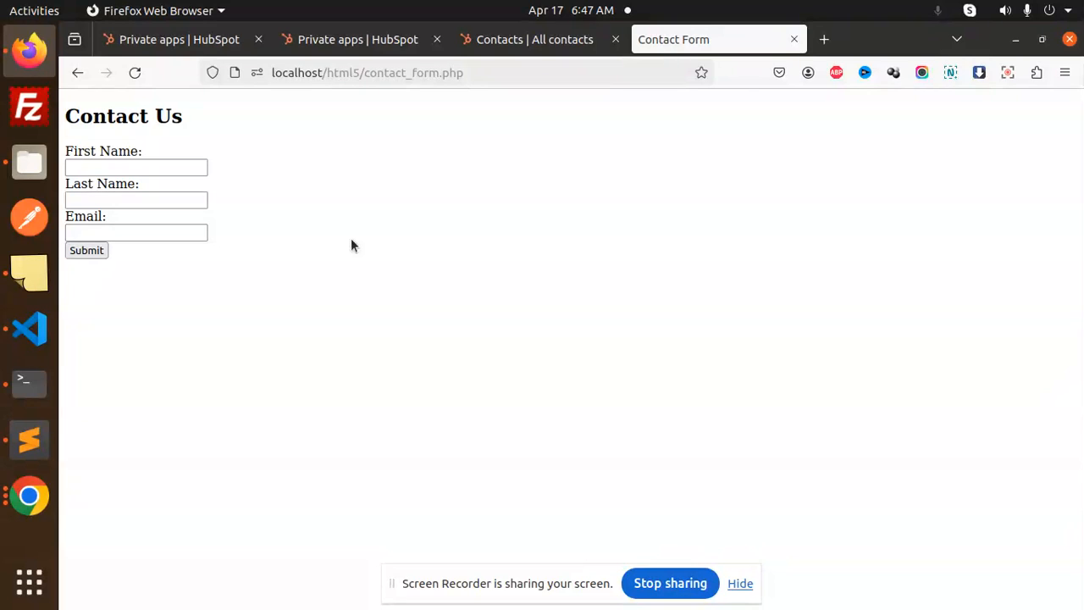
pyautogui.moveTo(342, 165)
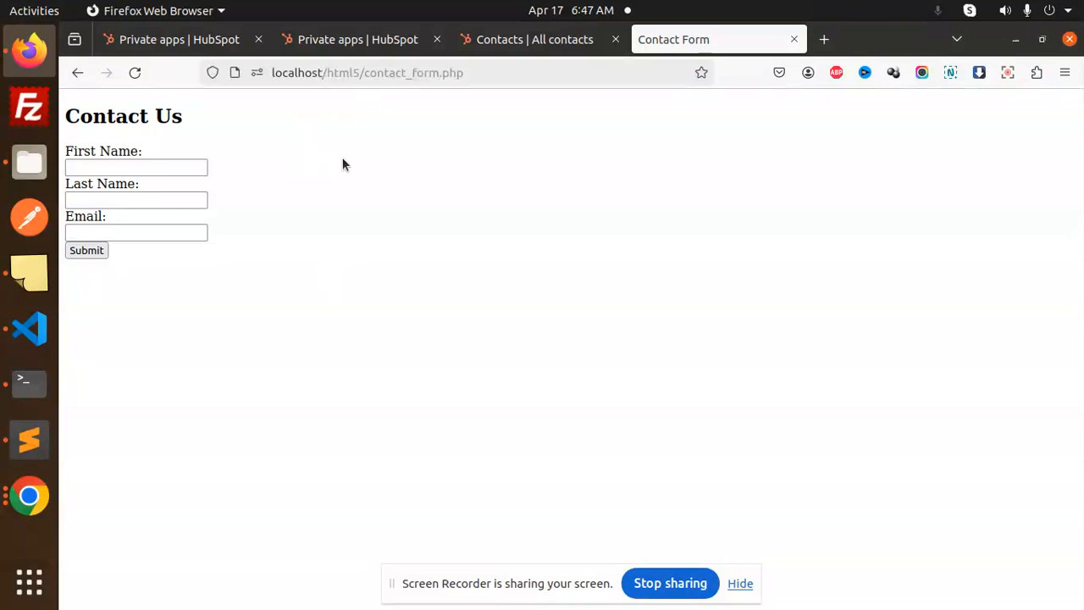
pyautogui.moveTo(141, 261)
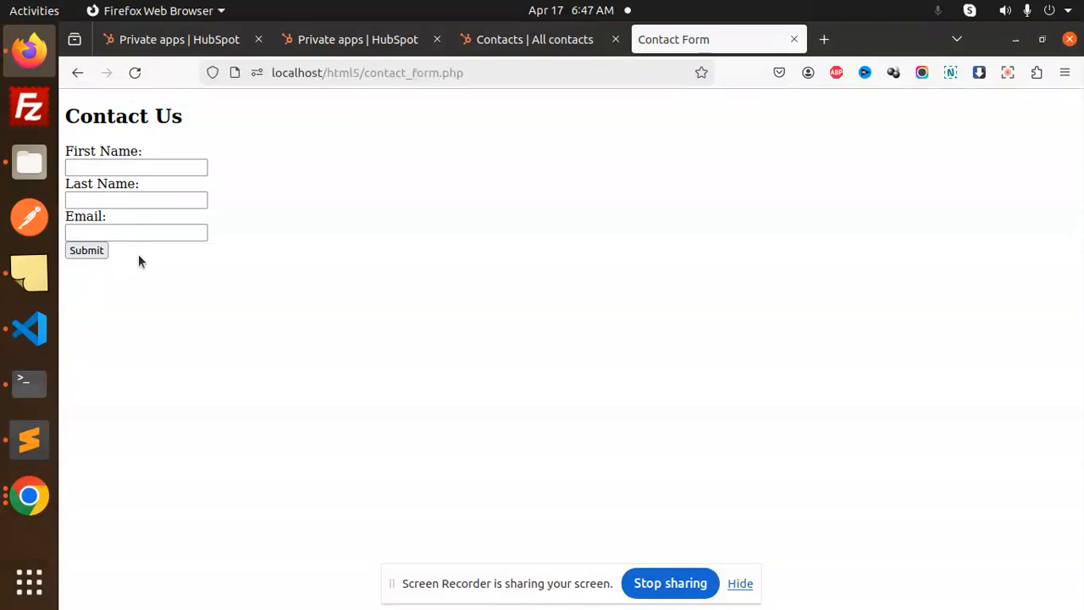
pyautogui.moveTo(264, 240)
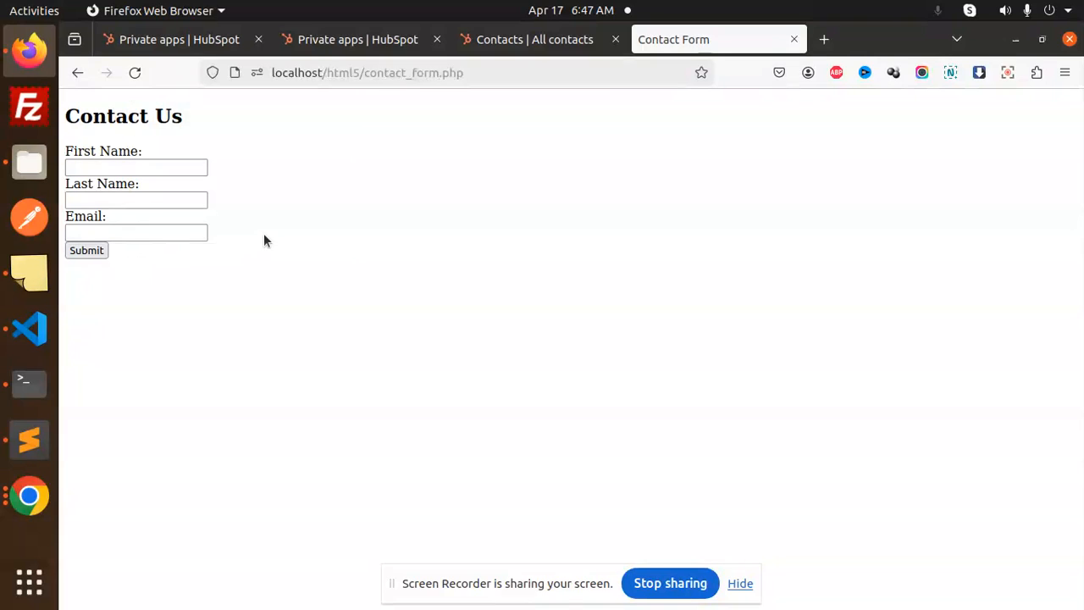
pyautogui.click(136, 168)
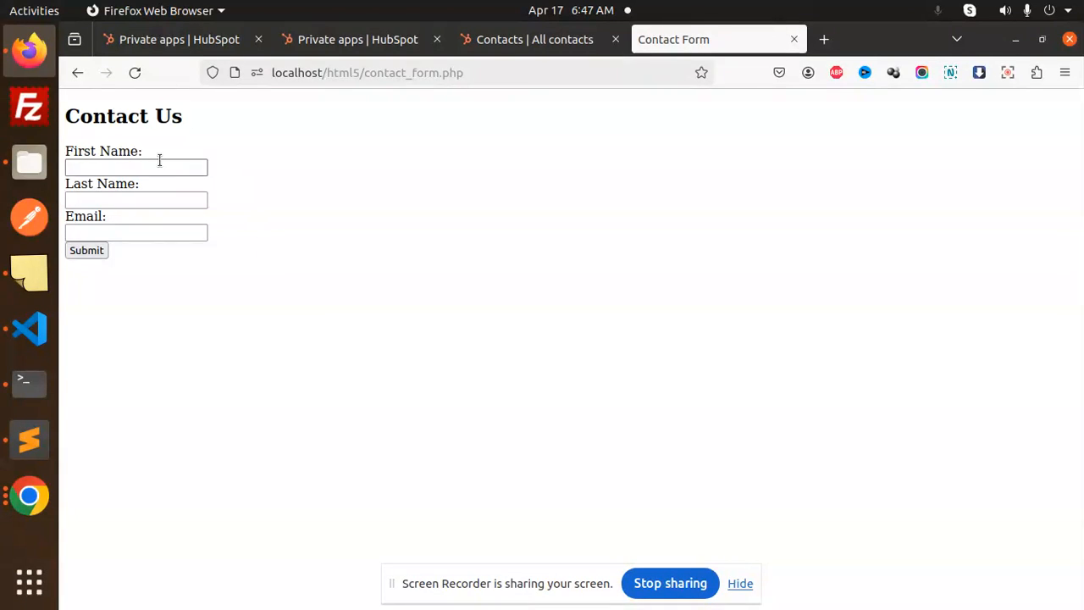
pyautogui.write('rajnika')
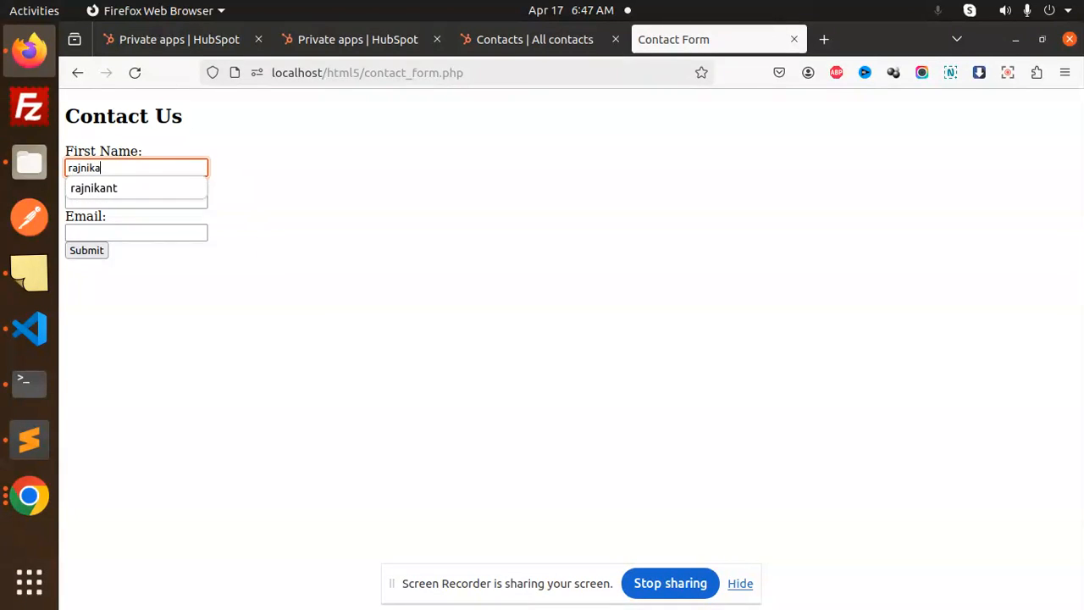
pyautogui.write('choud')
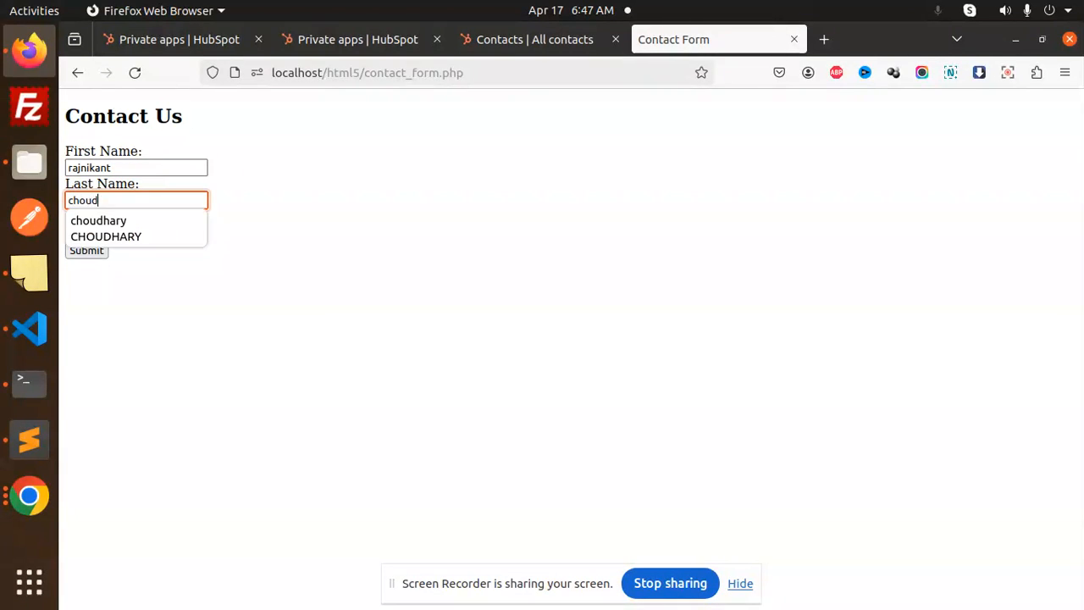
pyautogui.click(98, 221)
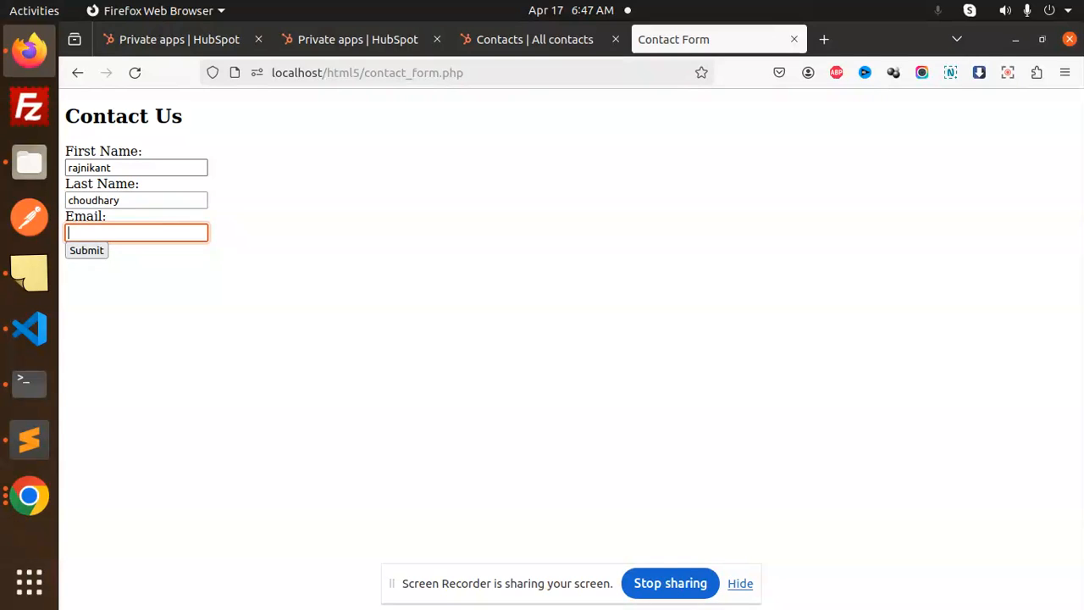
pyautogui.write('ra')
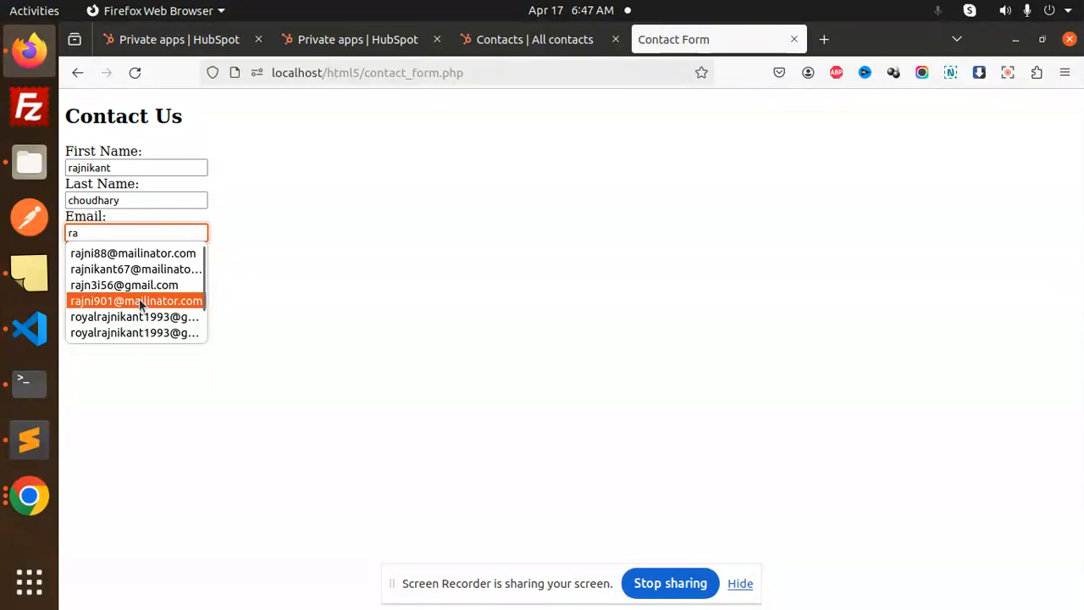
pyautogui.click(136, 302)
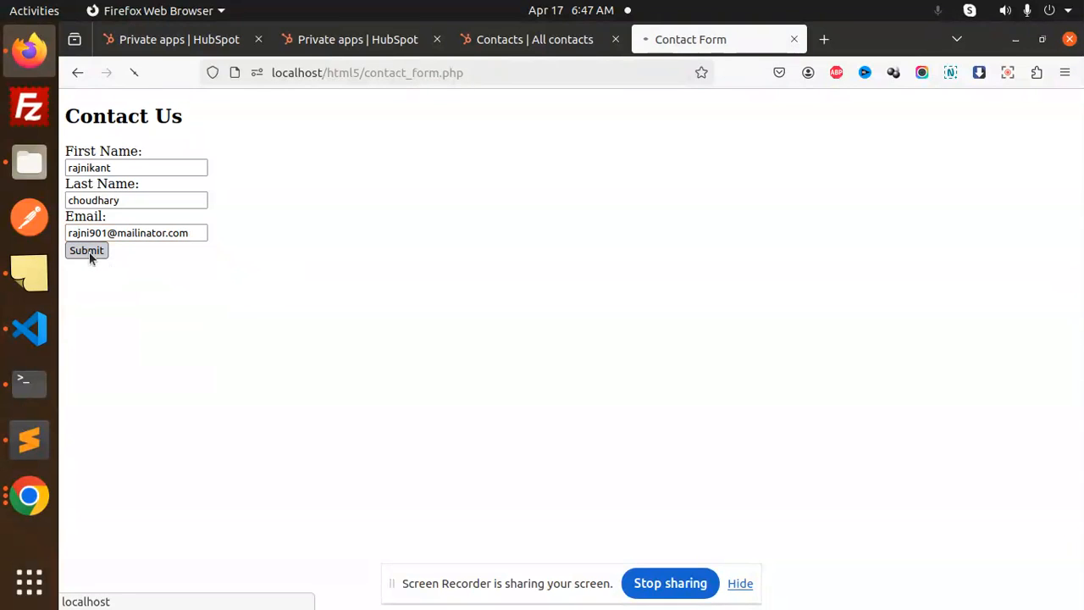
# Submit the form, confirm the success response and view the HubSpot contacts list.
pyautogui.click(85, 251)
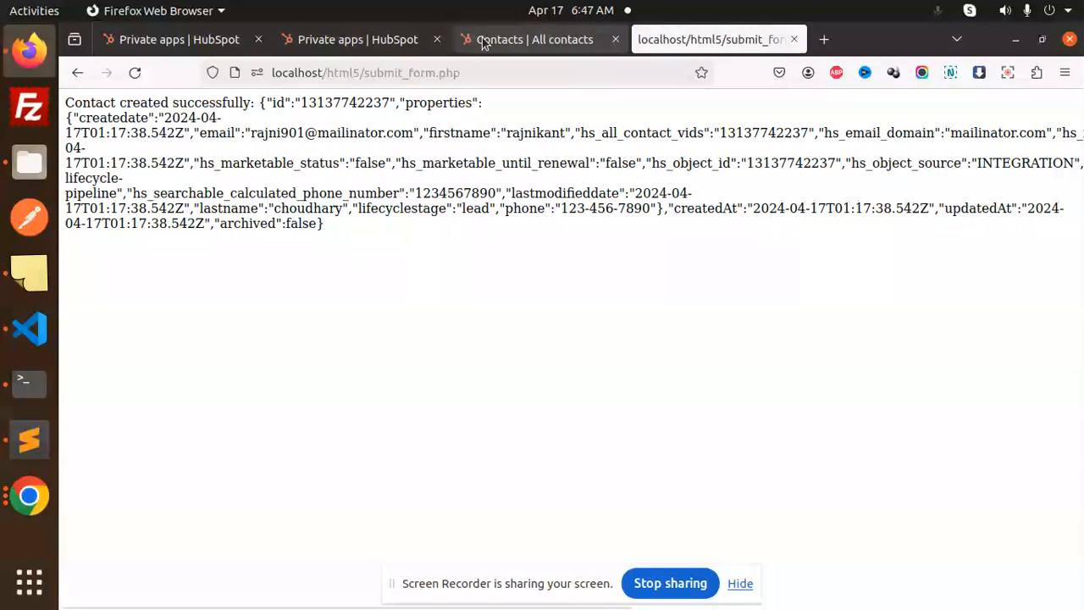
pyautogui.click(534, 39)
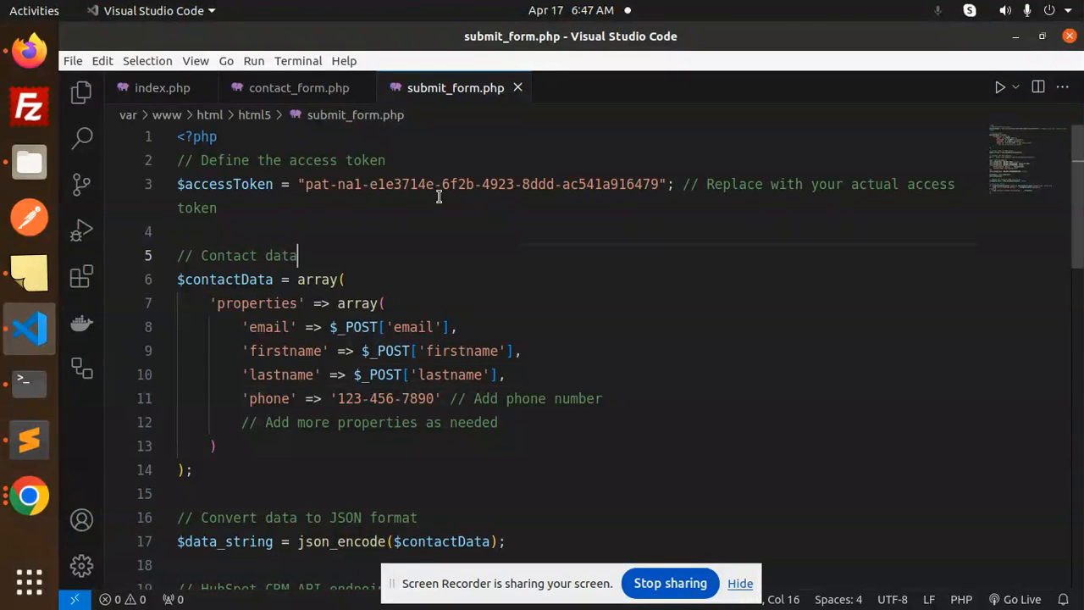
pyautogui.click(298, 88)
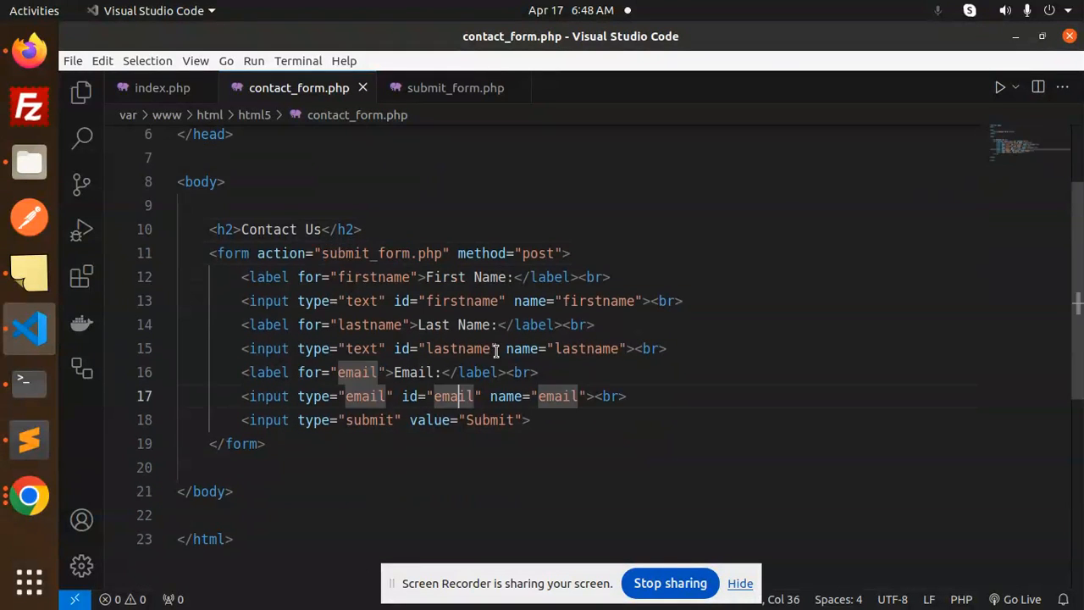
pyautogui.click(454, 88)
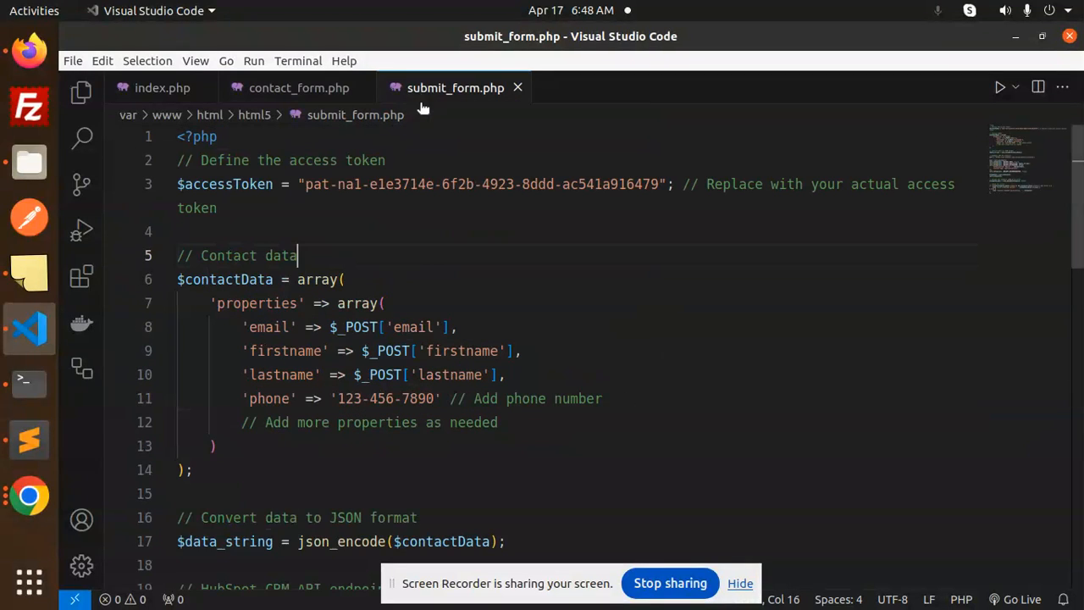
pyautogui.doubleClick(224, 183)
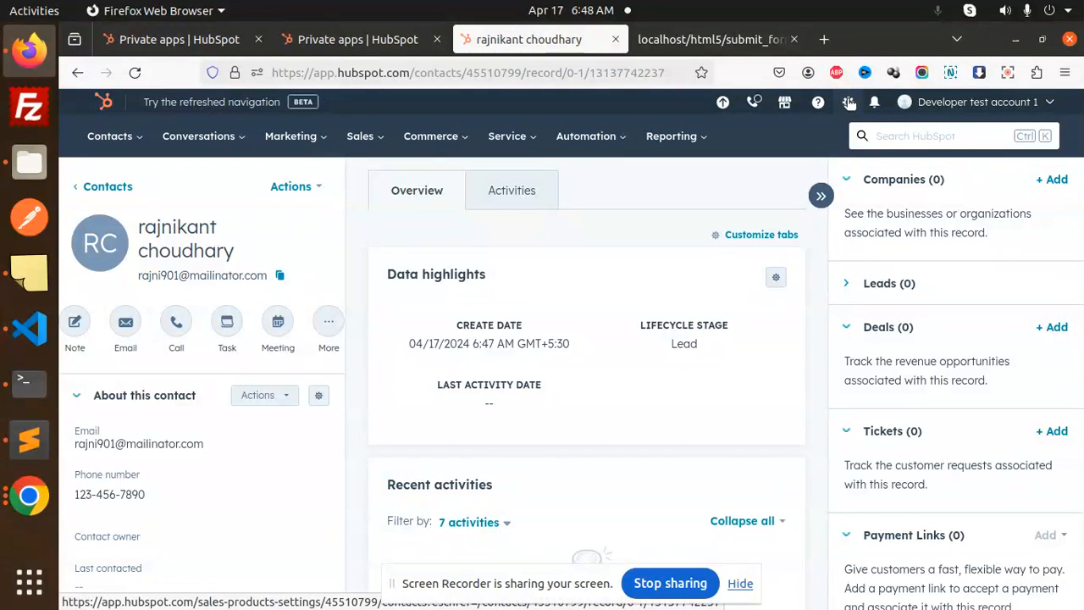
# Reveal the Attractive-Hamburger private app's access token in HubSpot Integrations settings.
pyautogui.click(848, 102)
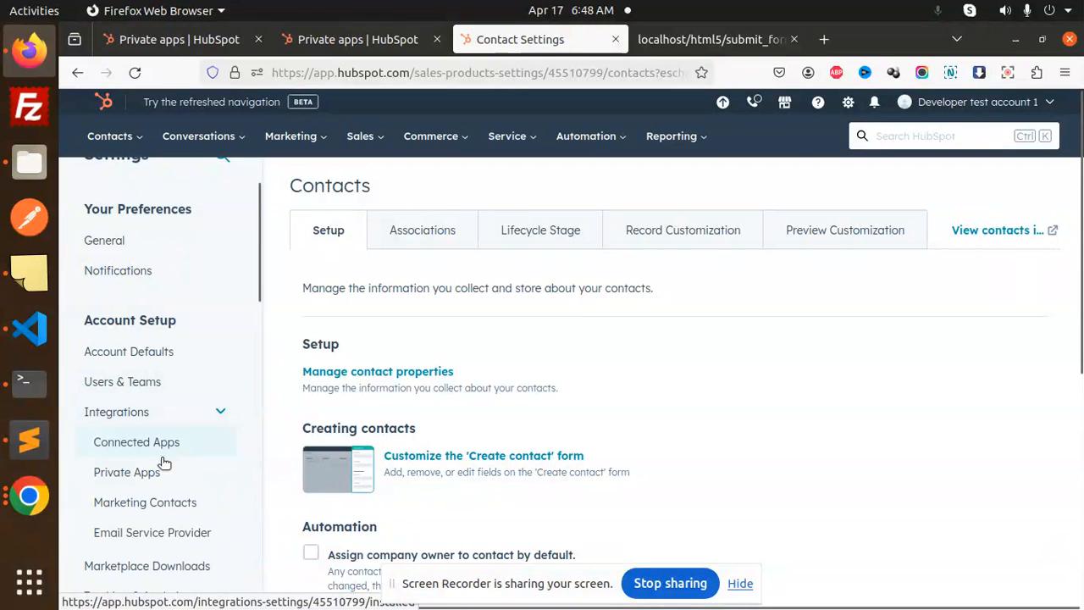
pyautogui.click(127, 471)
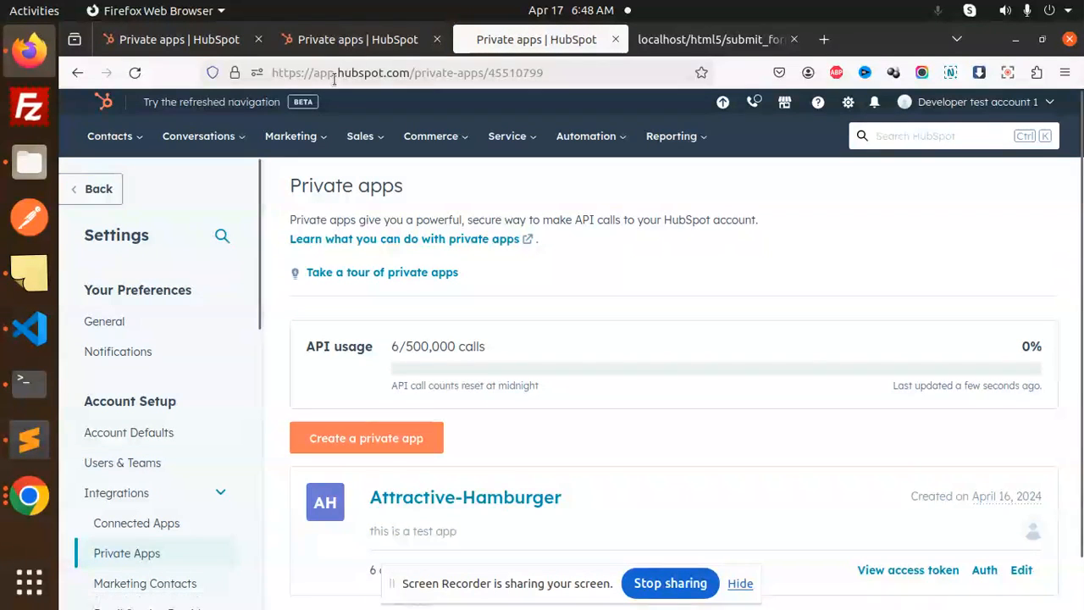
pyautogui.moveTo(555, 393)
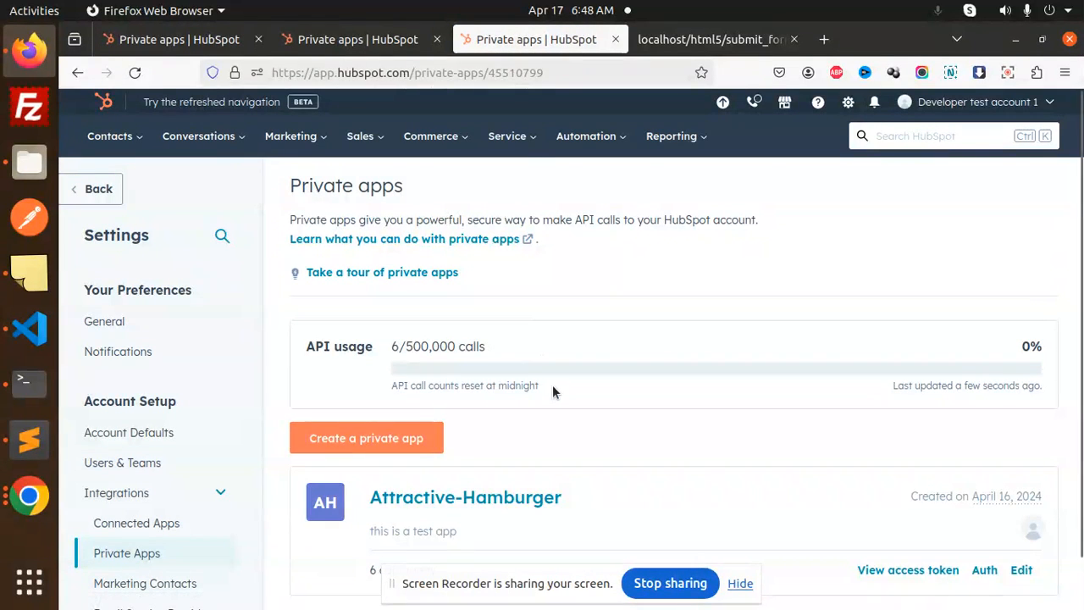
pyautogui.moveTo(614, 403)
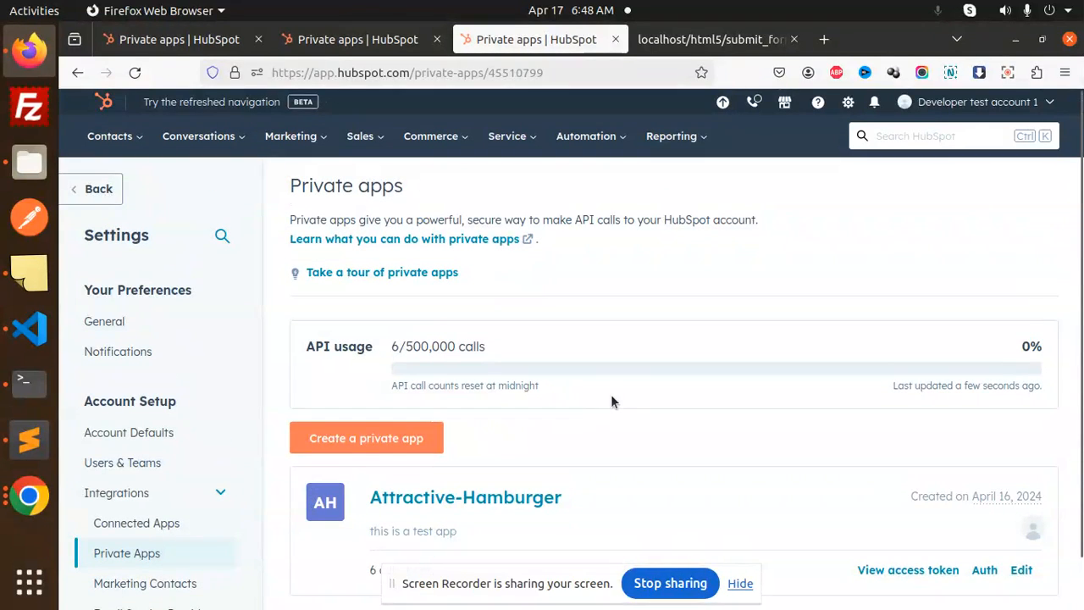
pyautogui.scroll(-3)
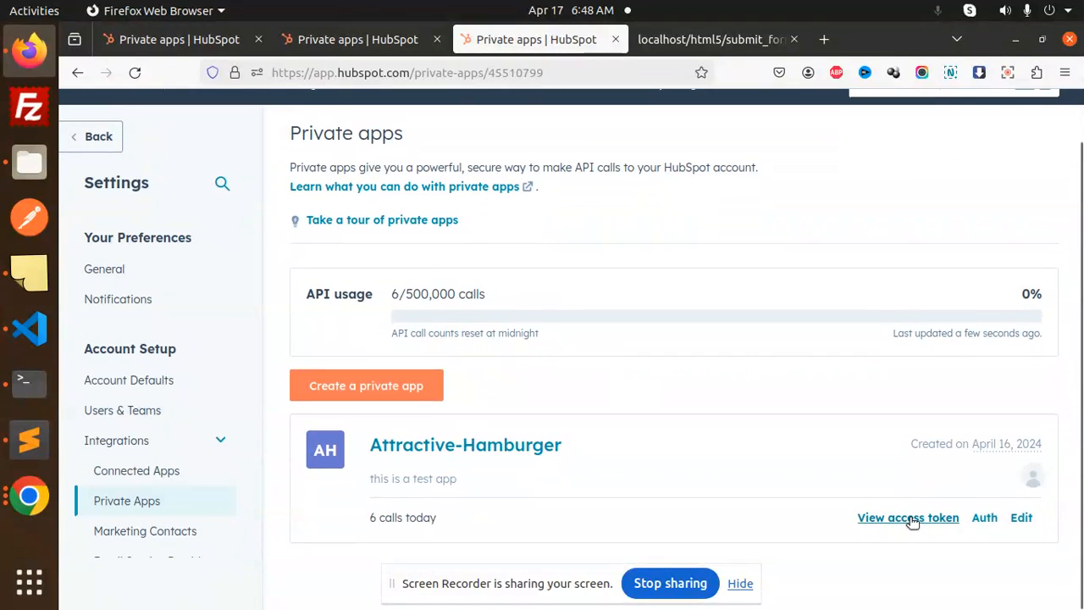
pyautogui.click(909, 518)
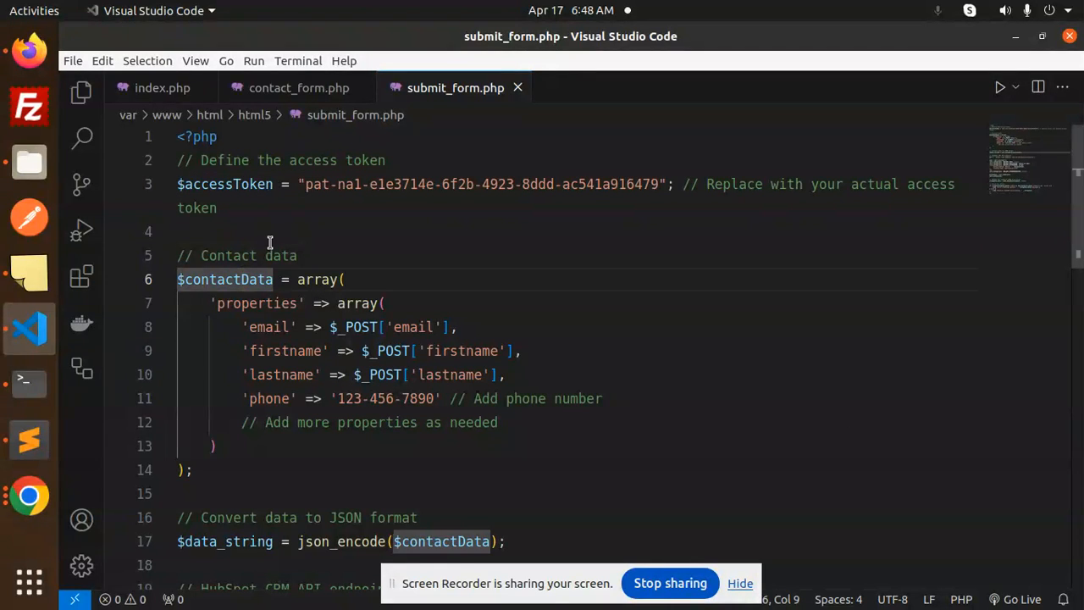
pyautogui.click(213, 445)
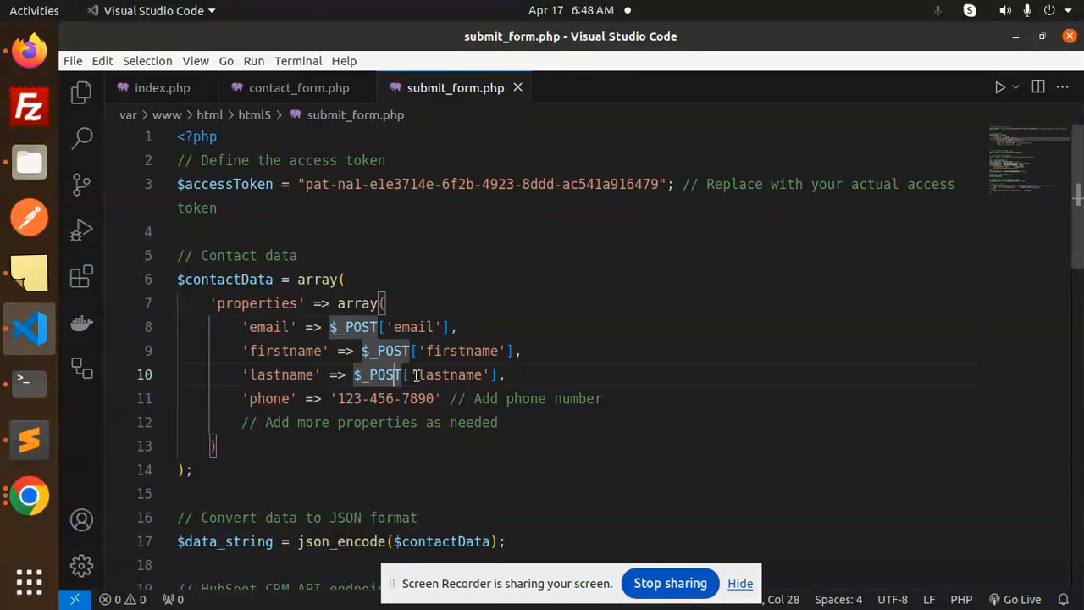
pyautogui.scroll(-3)
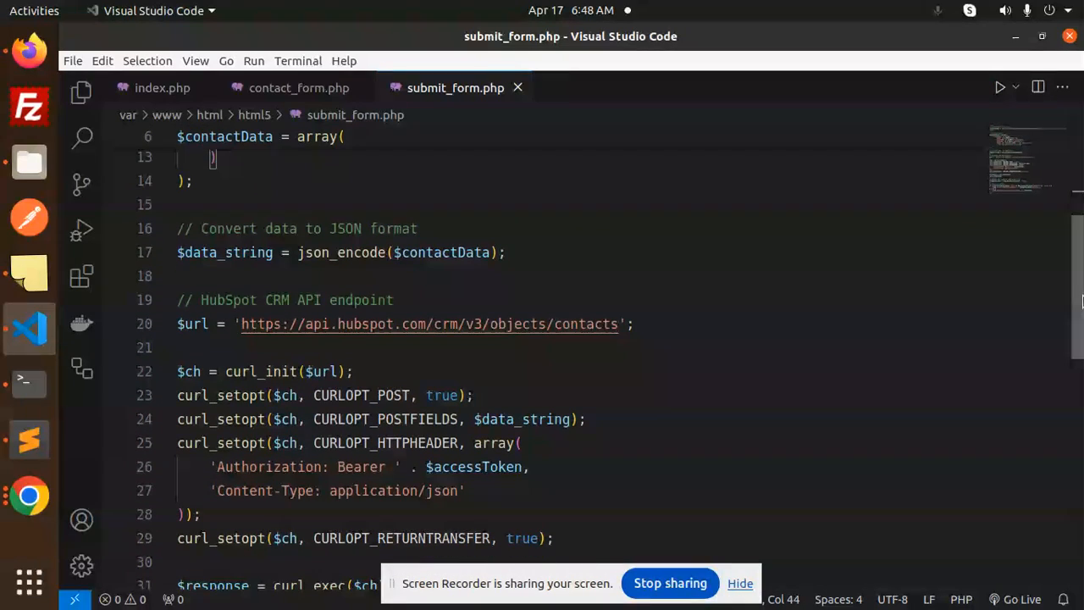
pyautogui.doubleClick(346, 227)
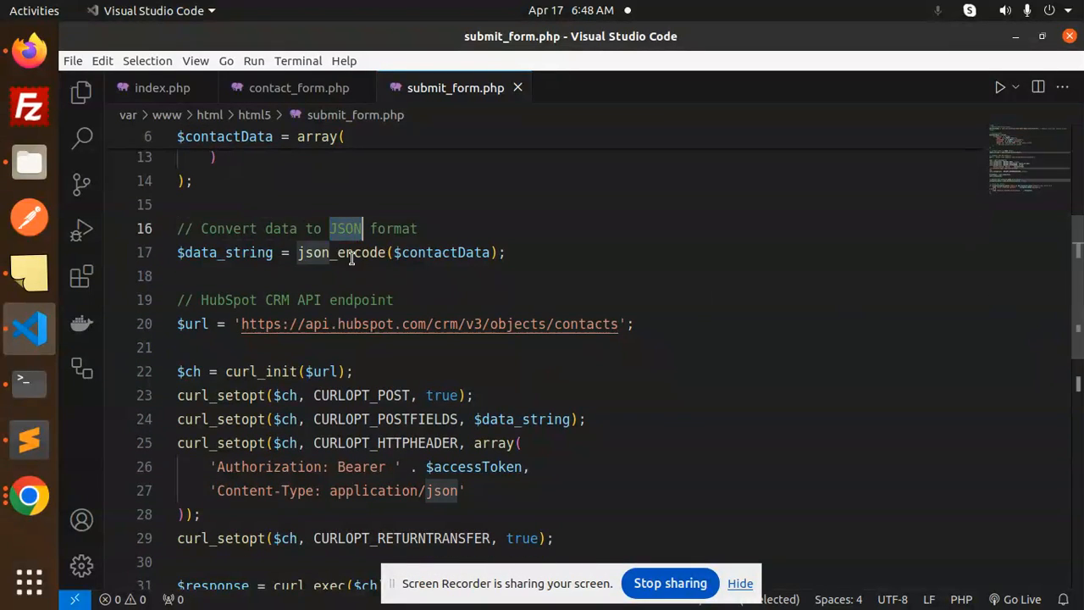
pyautogui.click(596, 323)
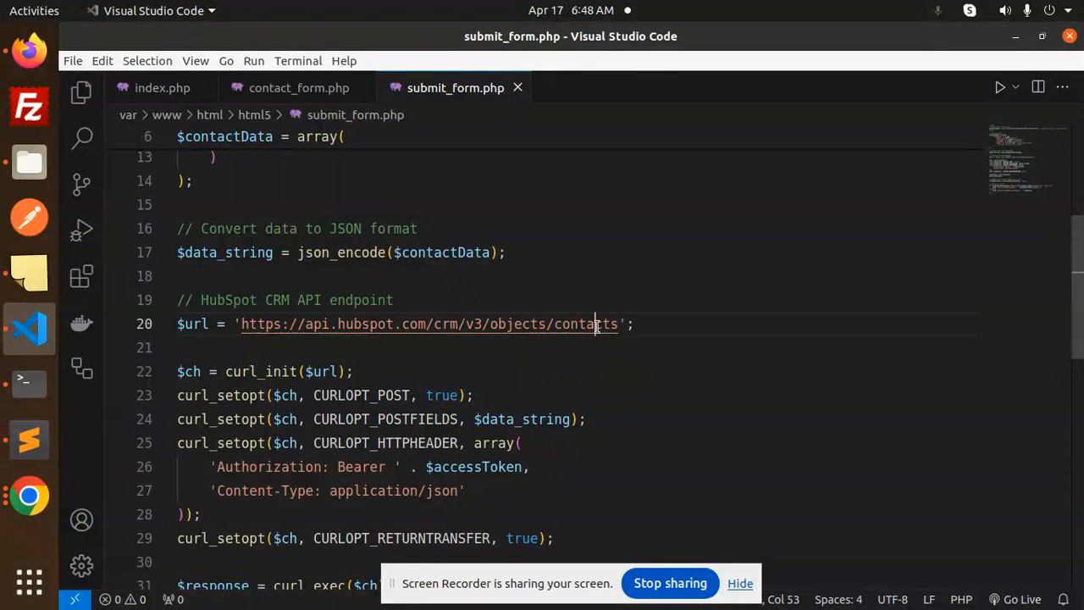
pyautogui.scroll(-3)
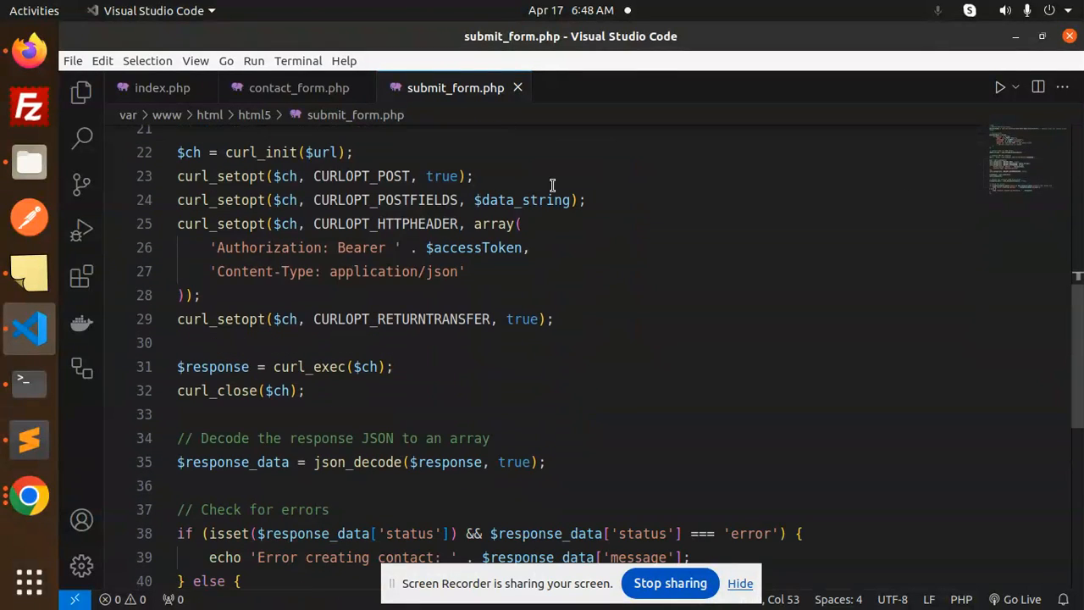
pyautogui.doubleClick(268, 248)
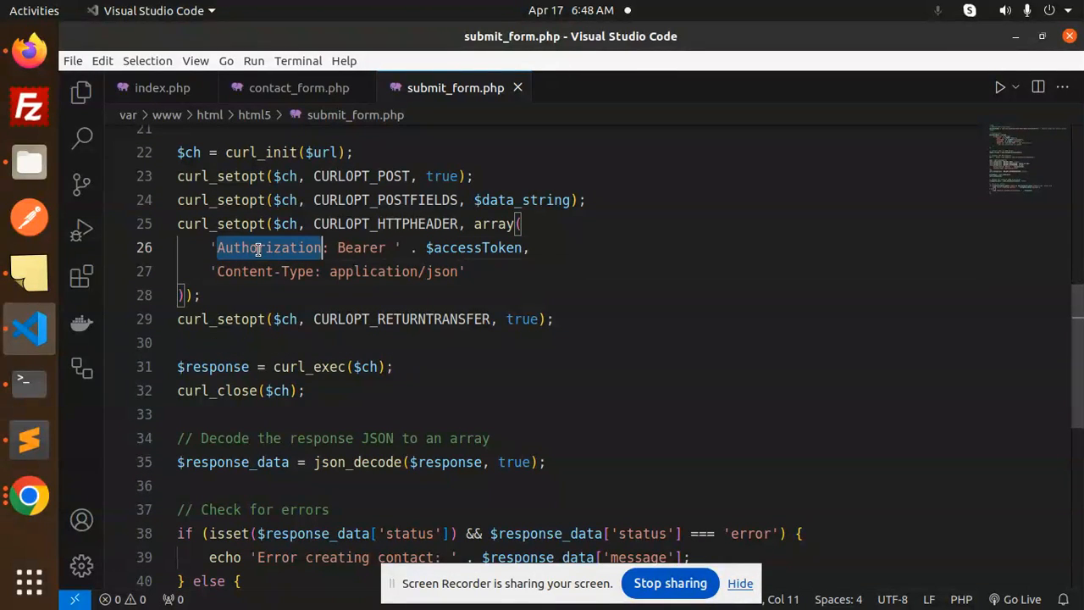
pyautogui.doubleClick(298, 271)
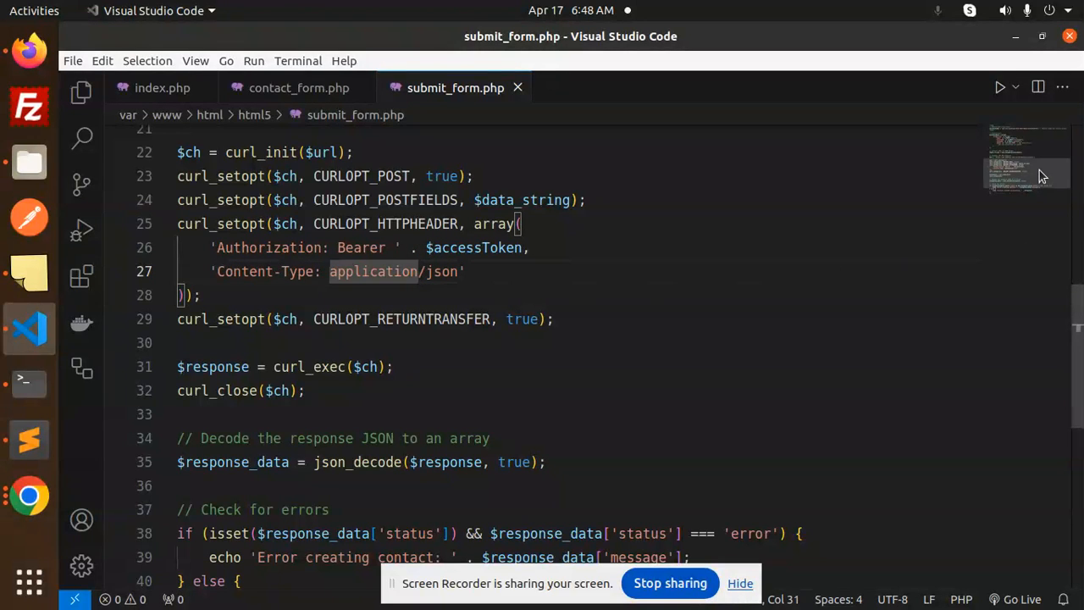
pyautogui.scroll(-3)
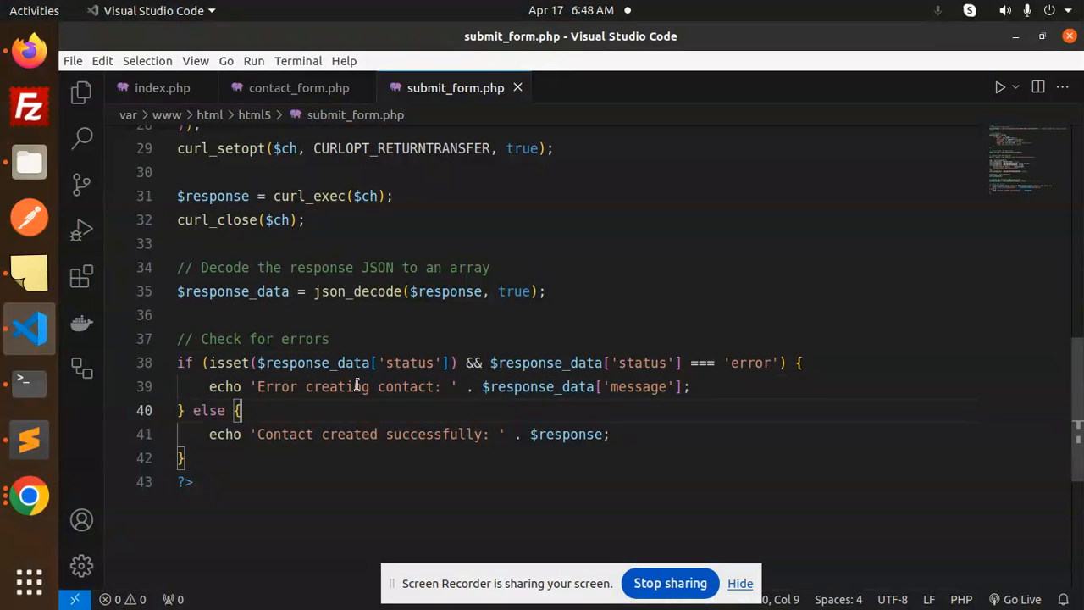
pyautogui.doubleClick(285, 433)
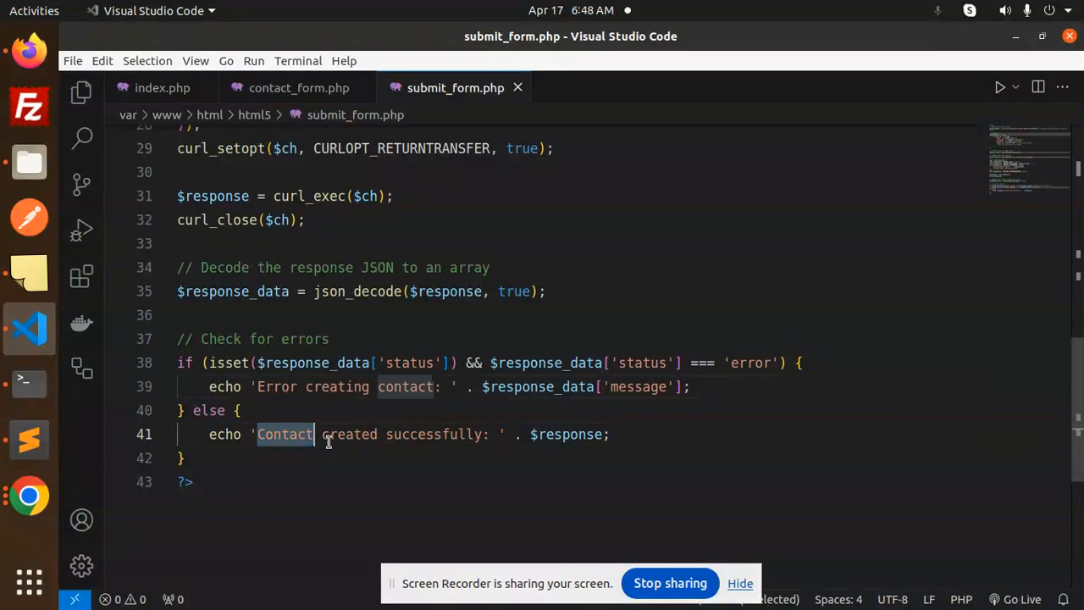
pyautogui.click(649, 434)
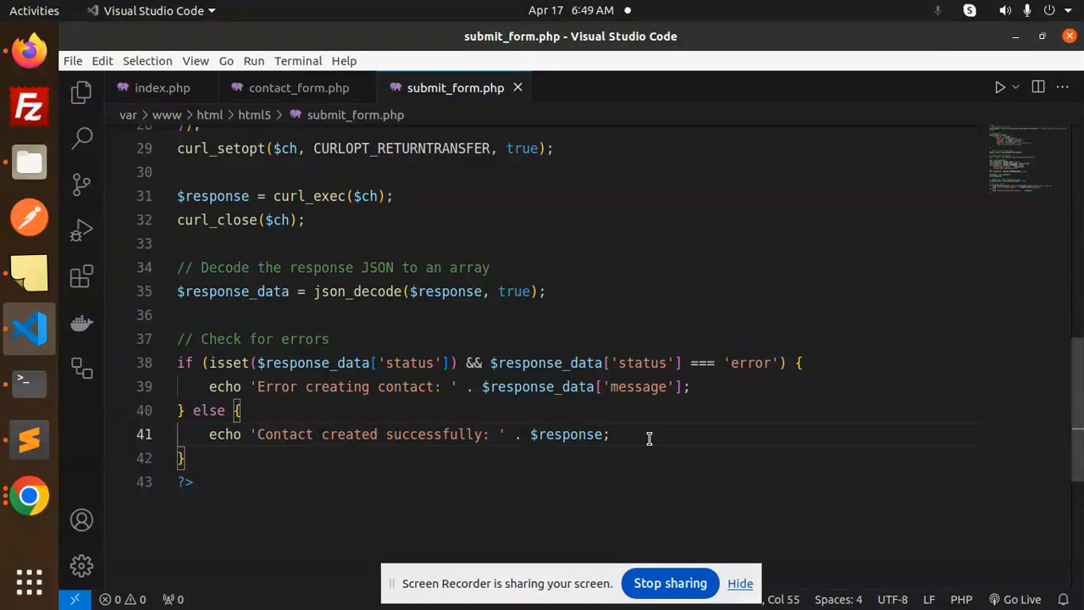